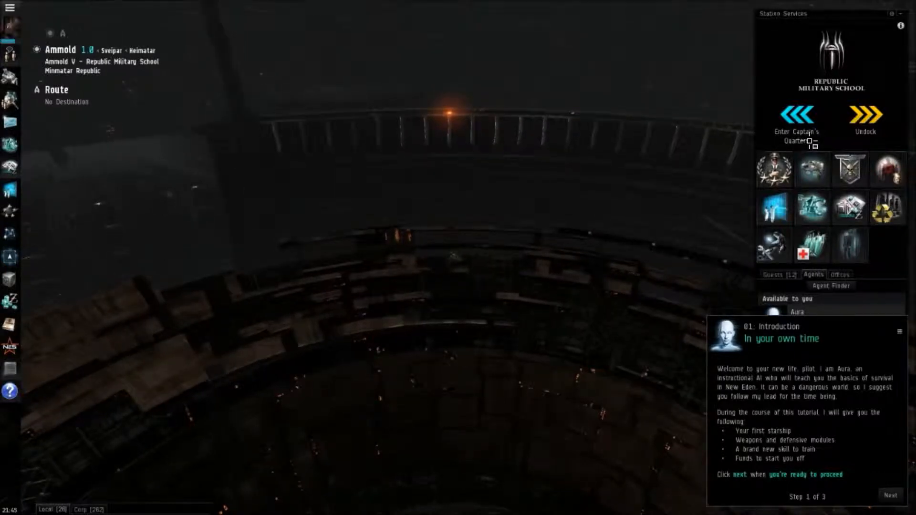
Step: Visit the captain's quarters, return to the ship hangar, and view the NeoCom settings
left_click(796, 120)
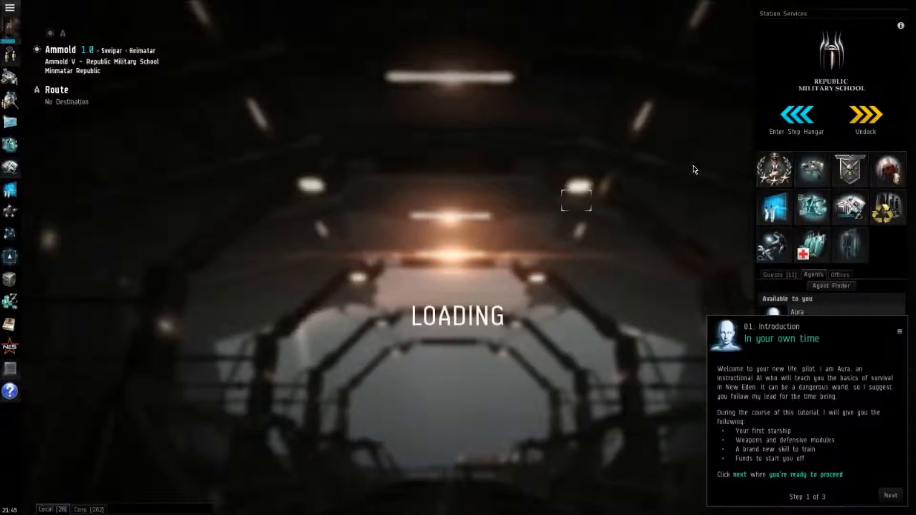
mouse_move(741, 180)
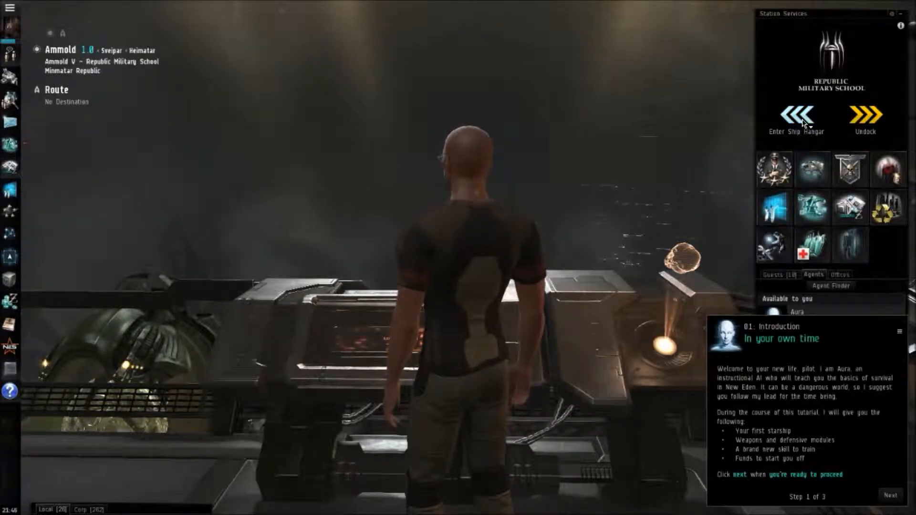
left_click(796, 115)
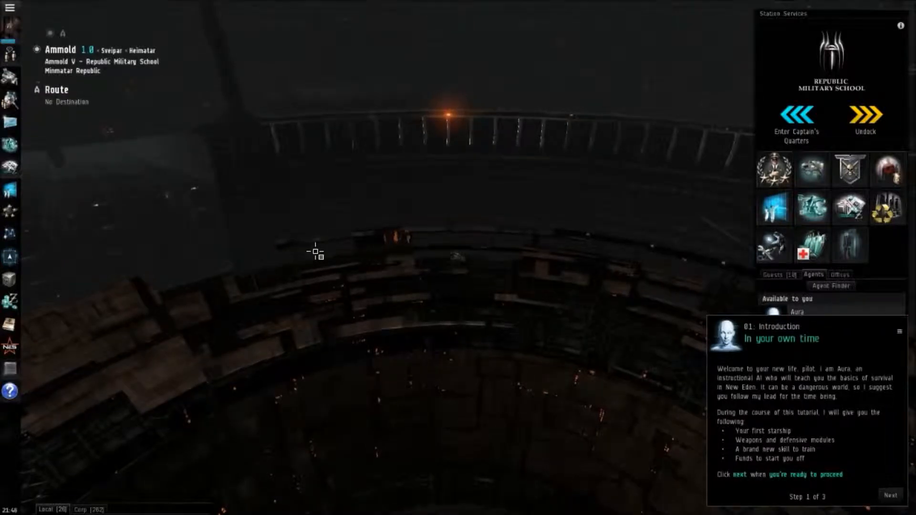
mouse_move(15, 425)
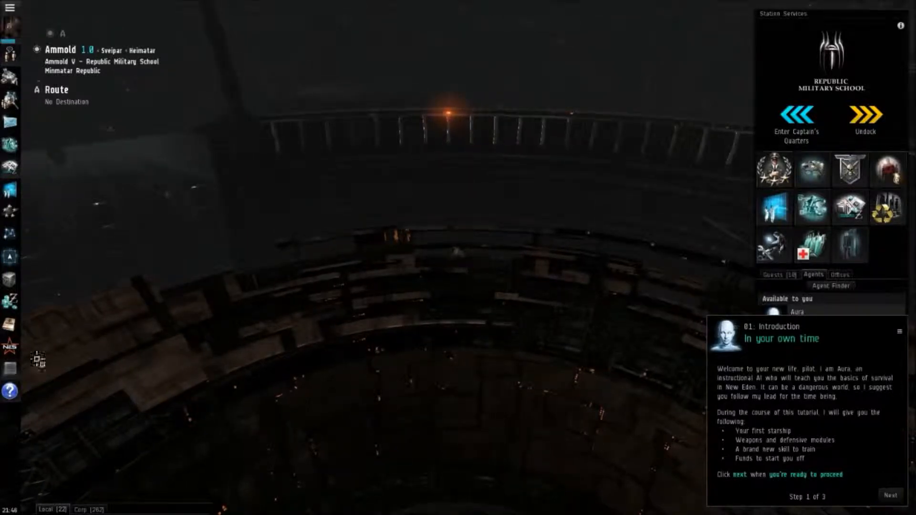
right_click(10, 362)
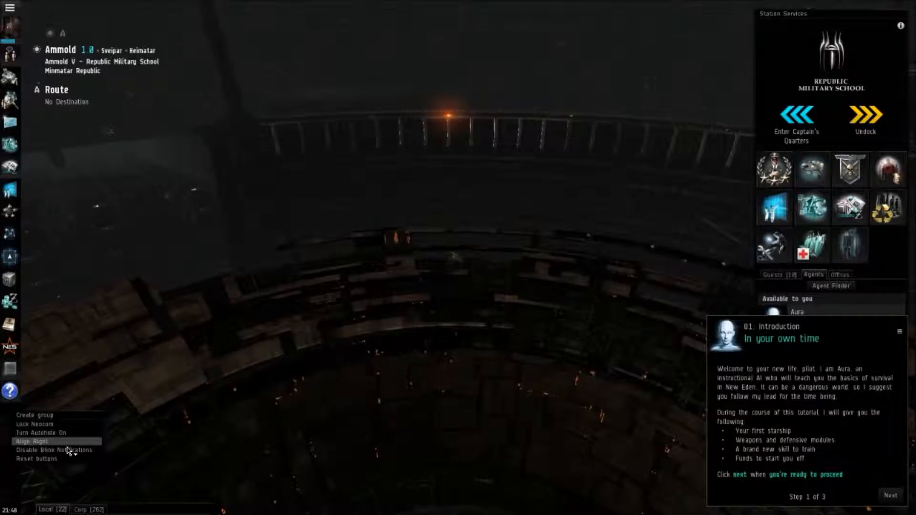
mouse_move(55, 450)
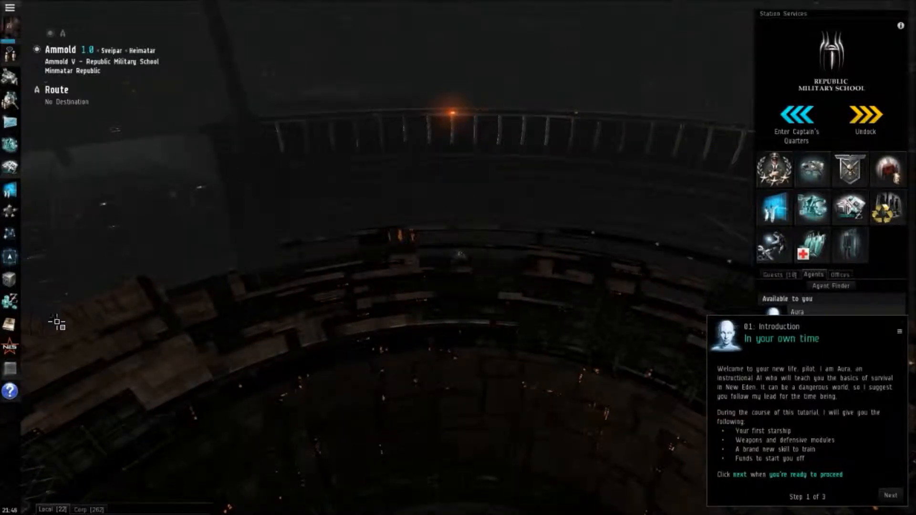
mouse_move(10, 391)
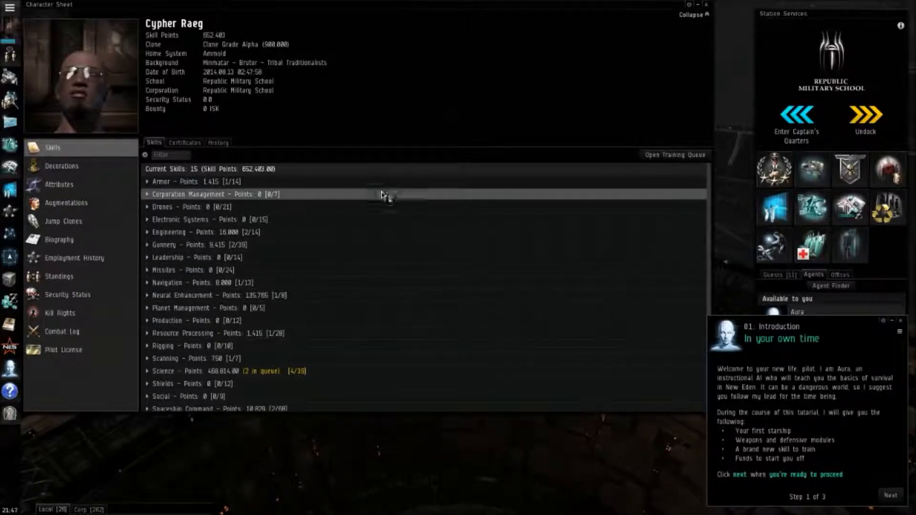
mouse_move(707, 8)
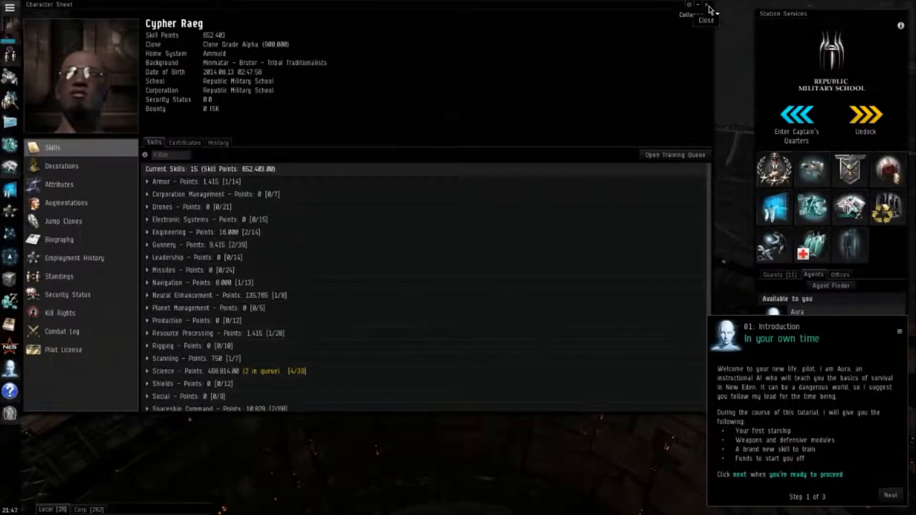
Step: Close the character sheet and skill queue, then open the Regional Market and enlarge it top-left
left_click(707, 20)
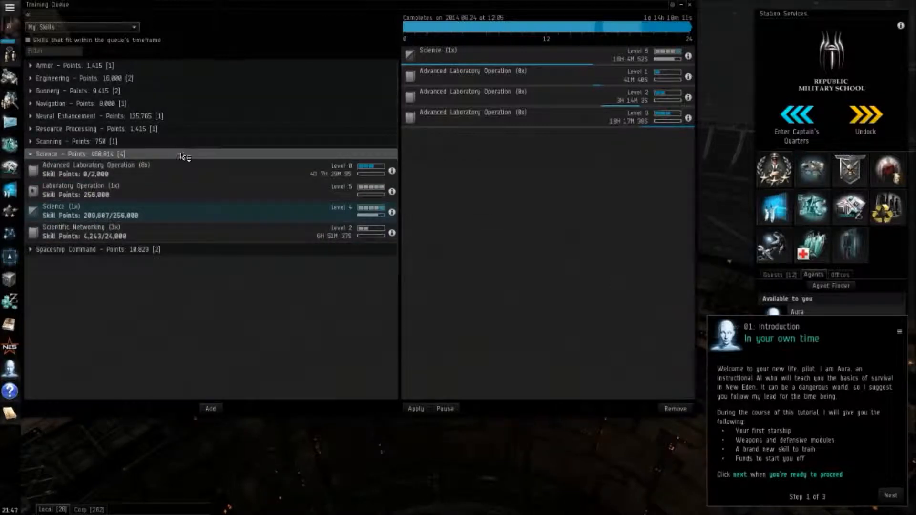
left_click(47, 154)
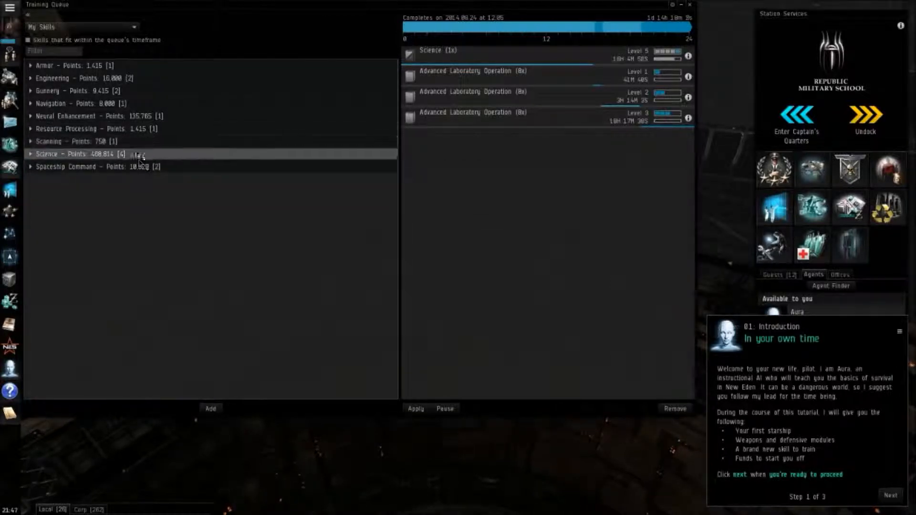
mouse_move(404, 268)
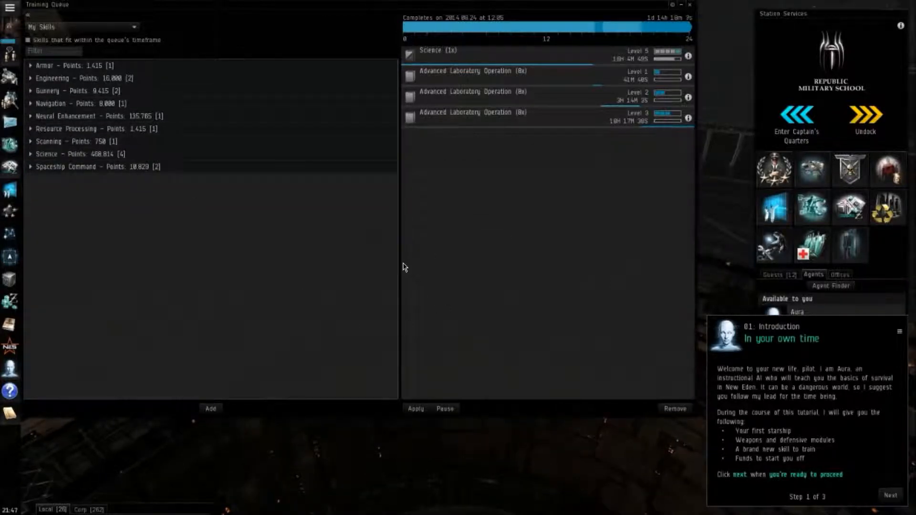
mouse_move(691, 8)
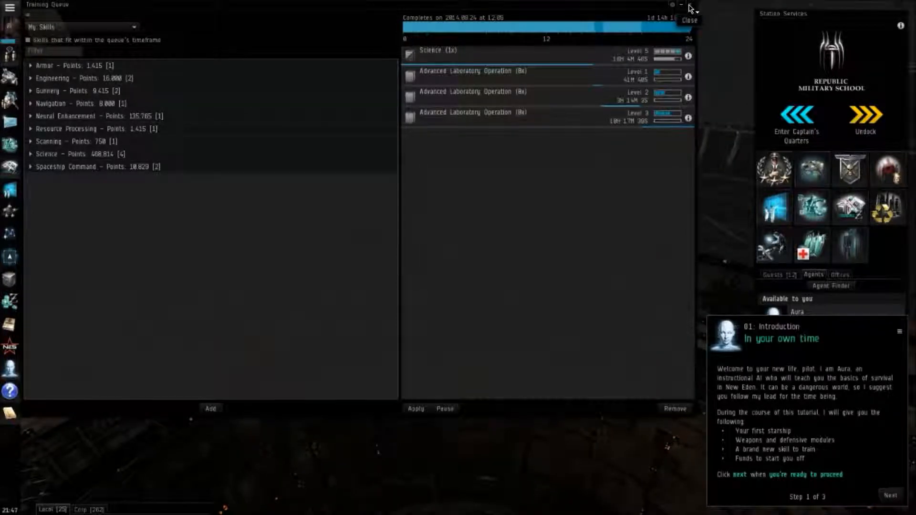
left_click(689, 8)
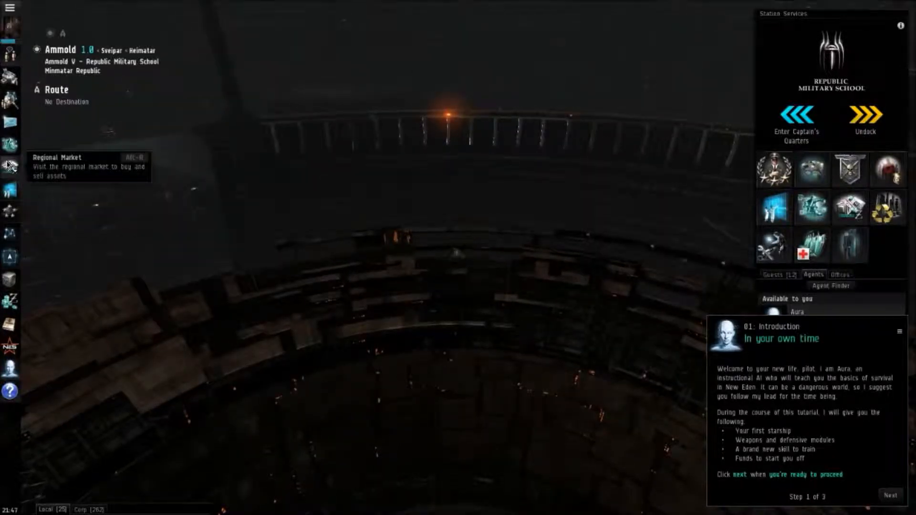
left_click(10, 164)
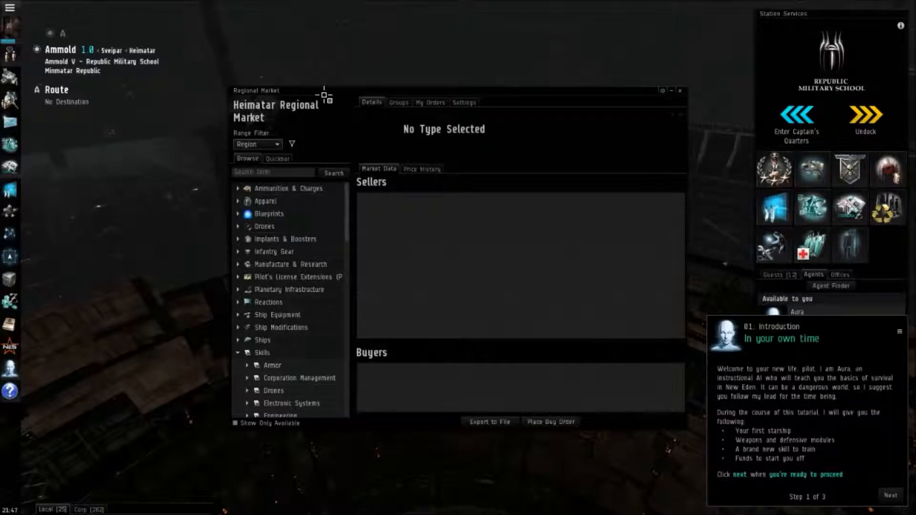
left_click_drag(325, 97, 115, 10)
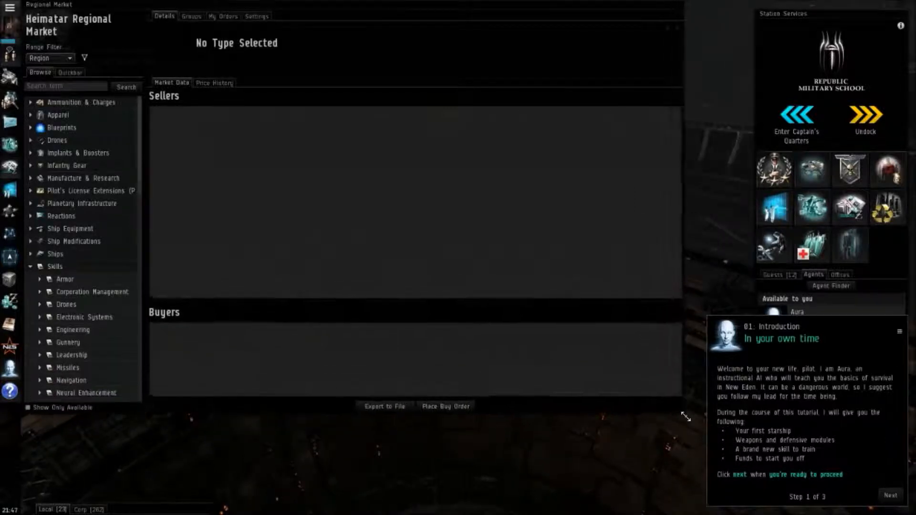
mouse_move(609, 26)
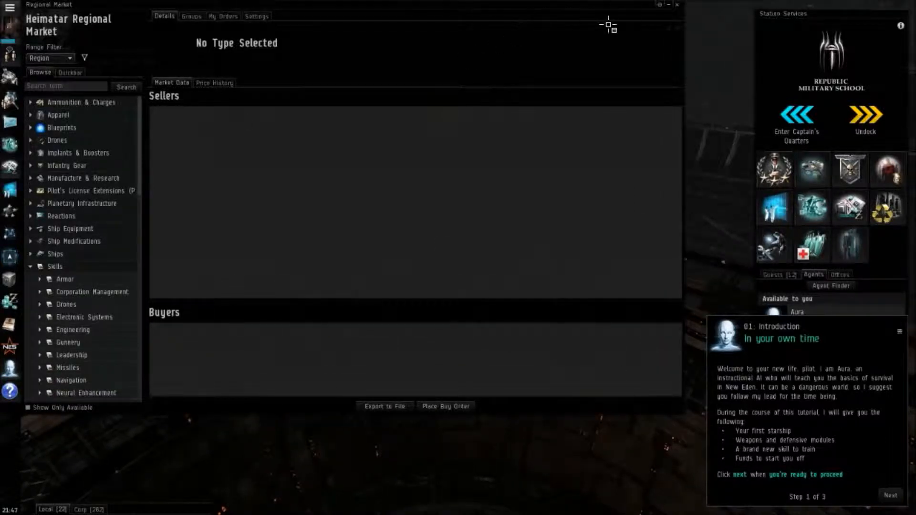
mouse_move(368, 167)
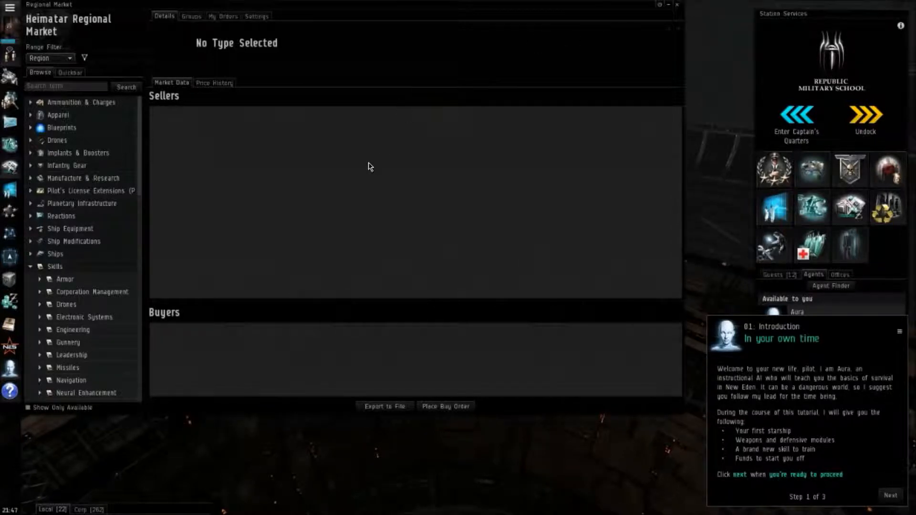
mouse_move(349, 149)
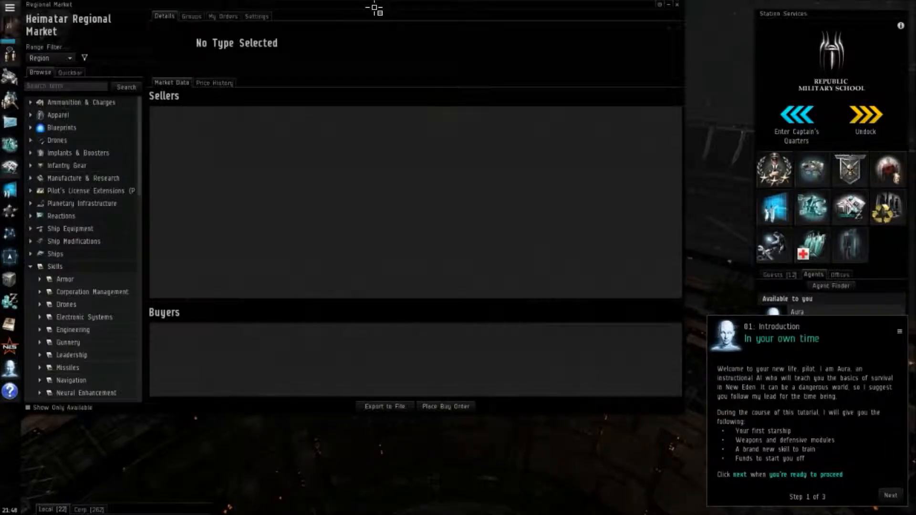
Step: Minimize the Heimatar Regional Market window and restore it from the bottom bar
left_click(677, 5)
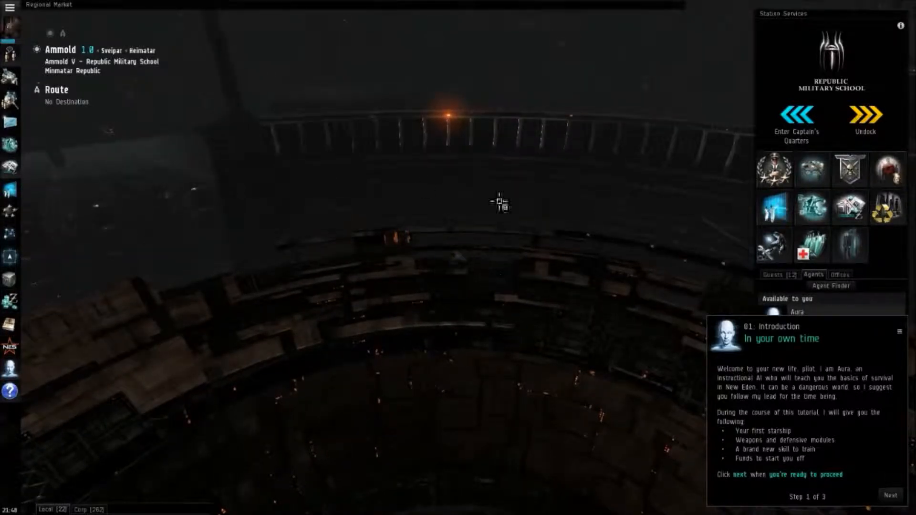
mouse_move(180, 495)
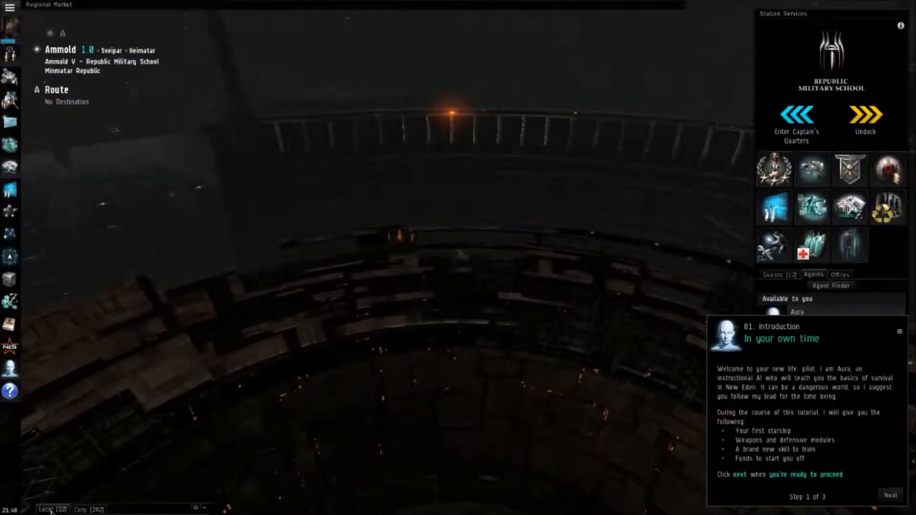
left_click(49, 509)
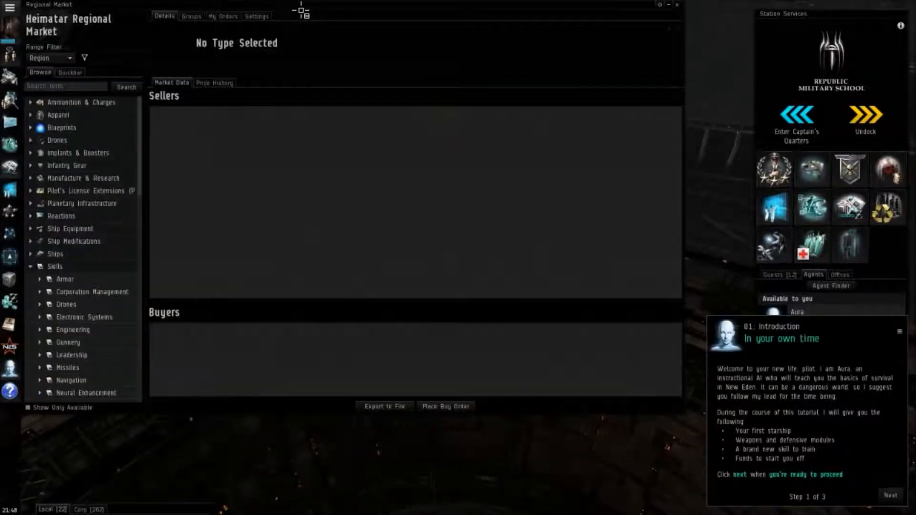
mouse_move(270, 221)
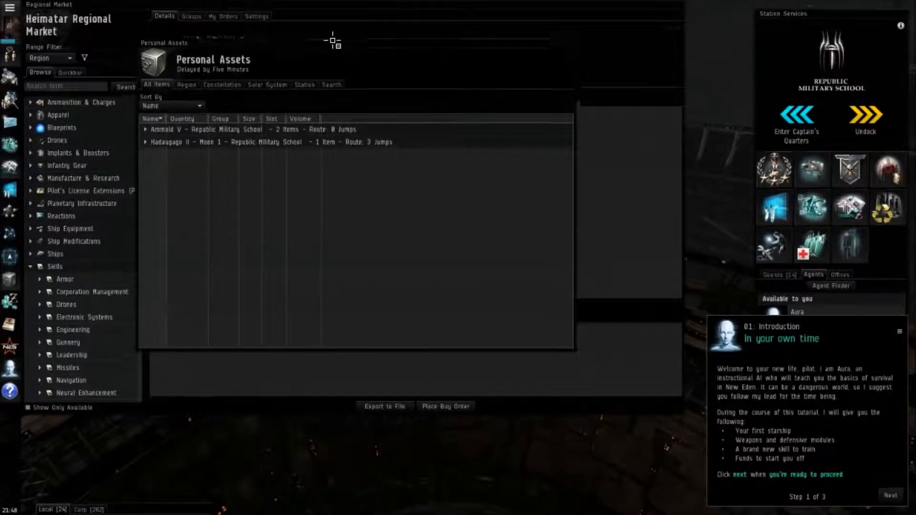
Step: Stack Personal Assets onto the Market window as tabs and switch between them
left_click_drag(333, 41, 336, 6)
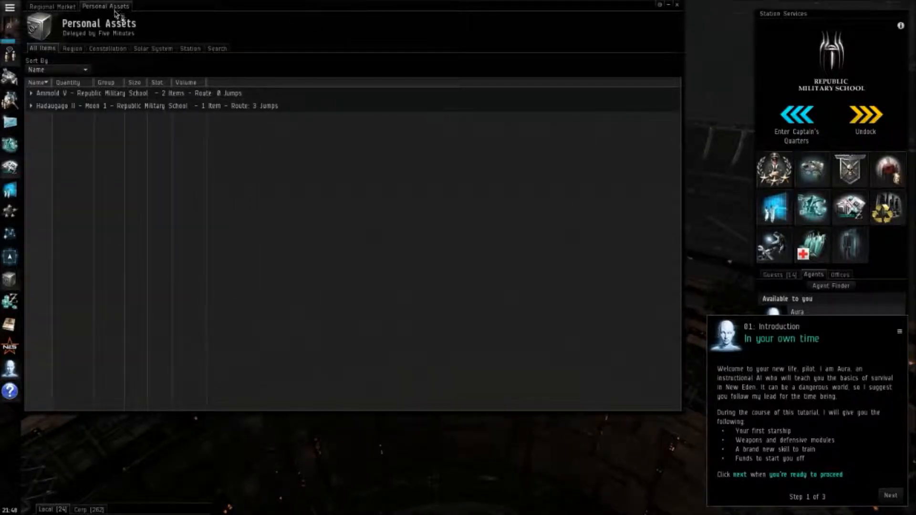
mouse_move(602, 380)
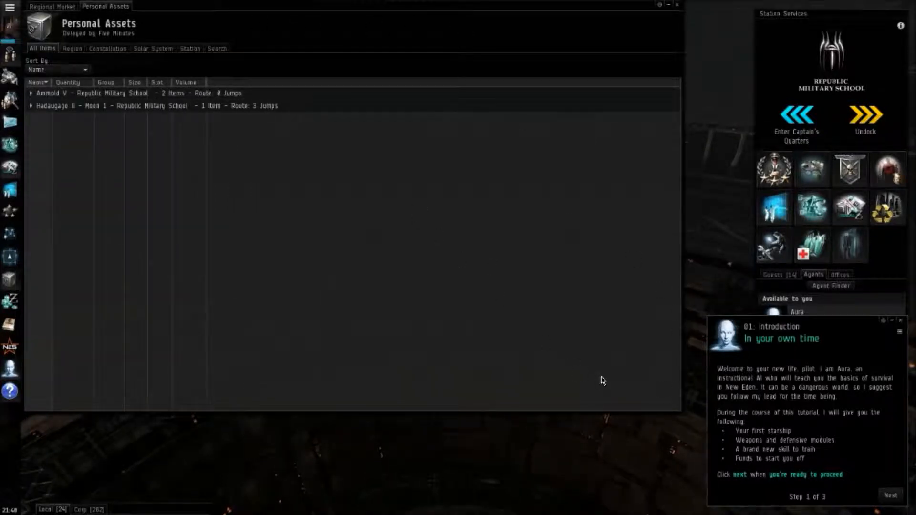
left_click(52, 7)
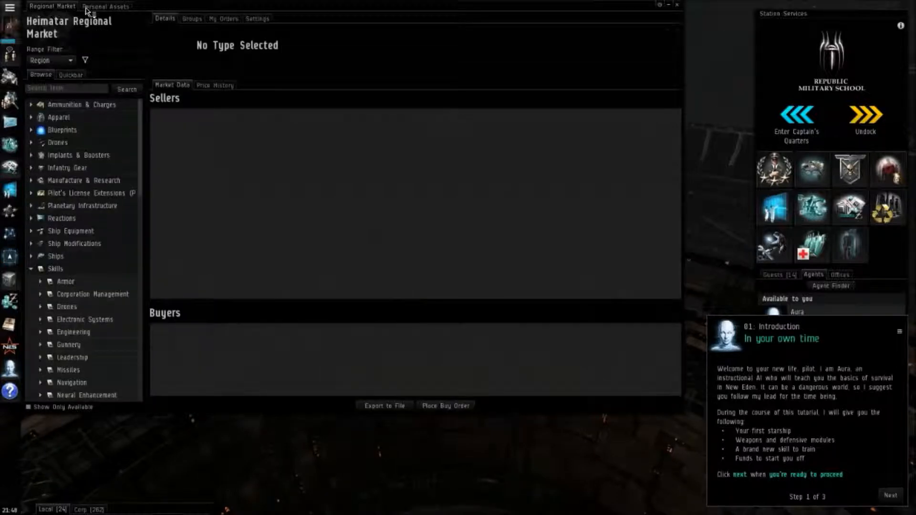
mouse_move(91, 11)
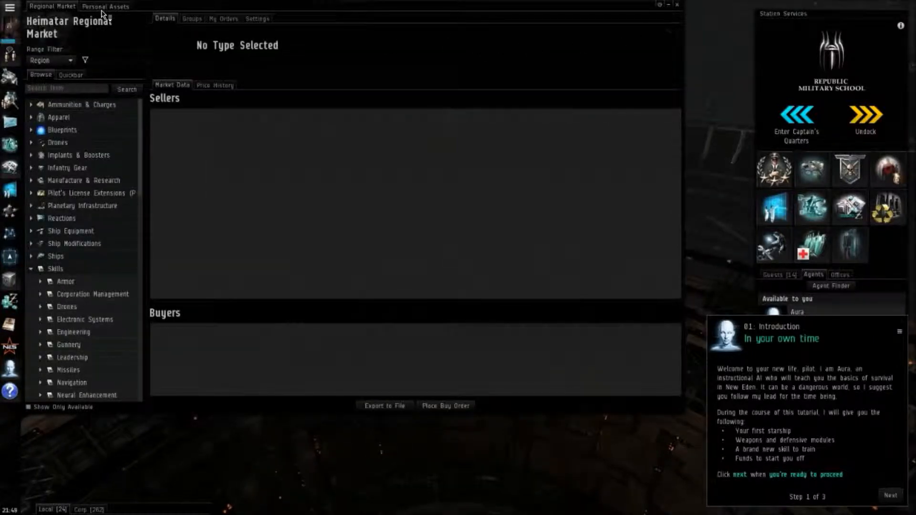
mouse_move(218, 394)
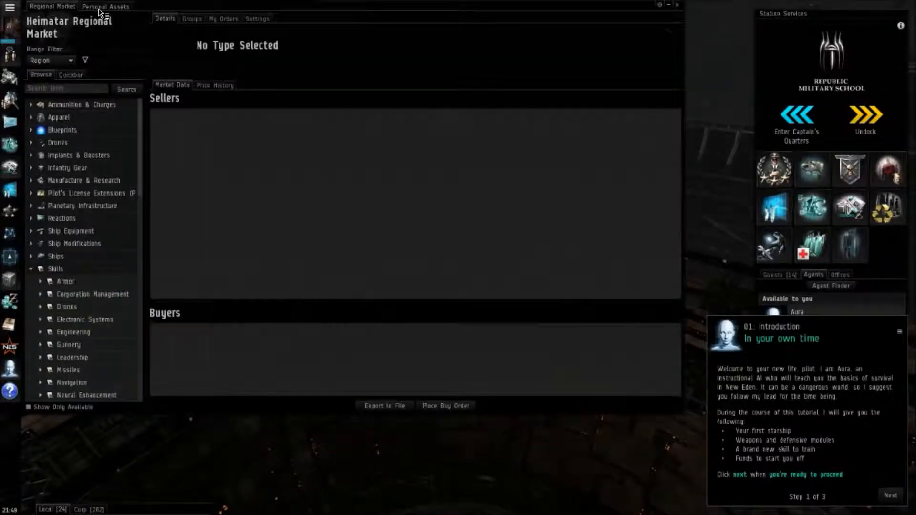
left_click(105, 6)
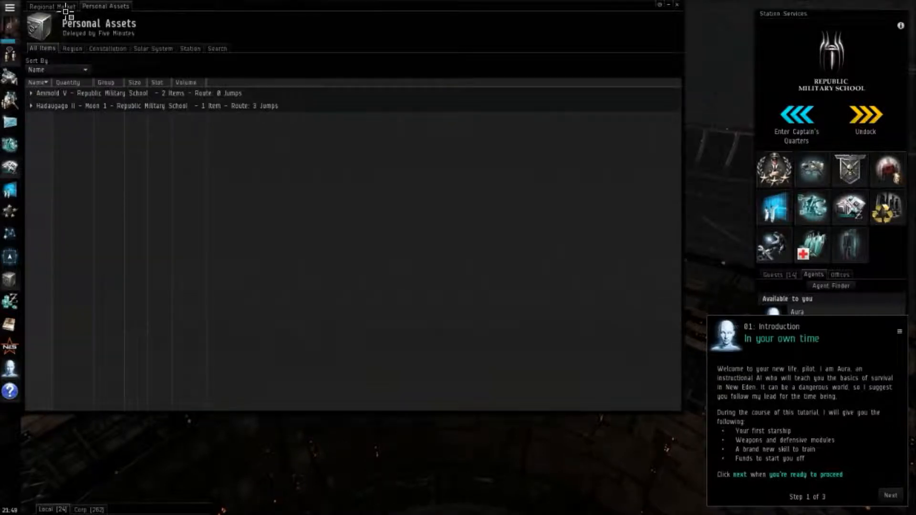
Step: Return to the Regional Market tab, close it, then reopen the Regional Market
left_click(51, 6)
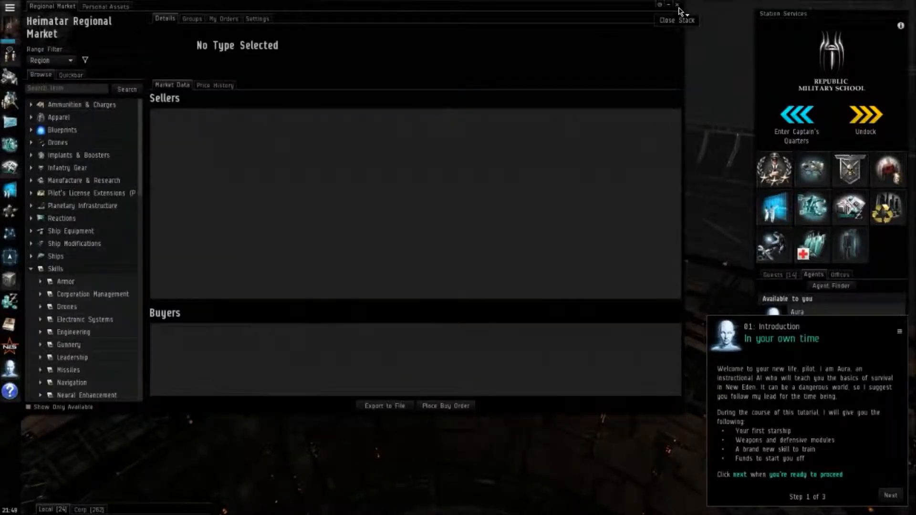
left_click(677, 6)
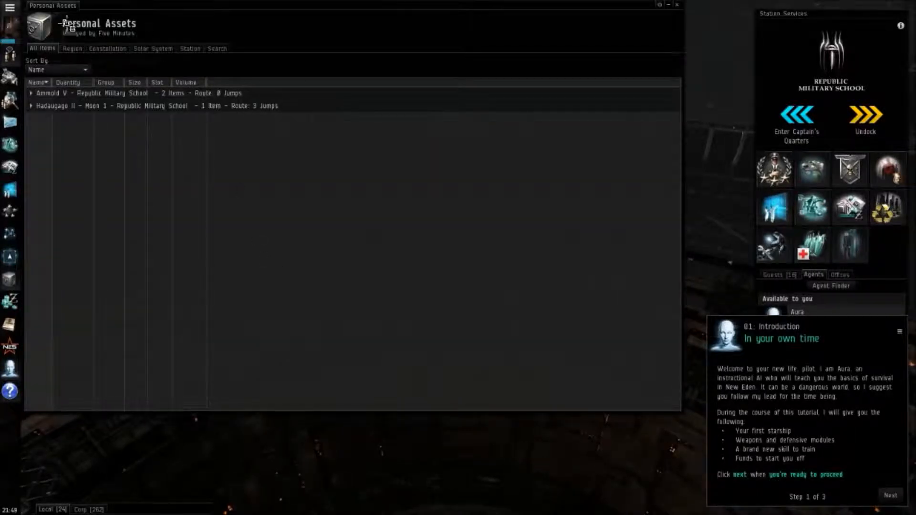
mouse_move(36, 282)
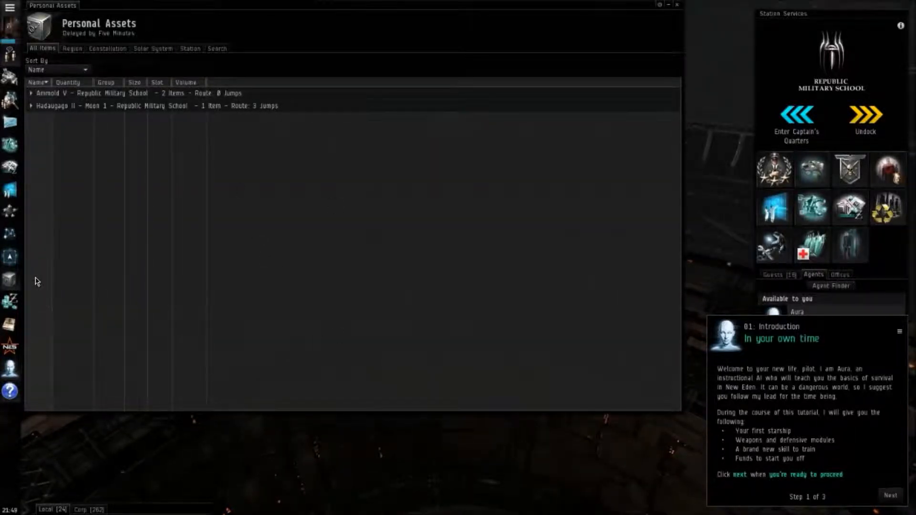
mouse_move(10, 167)
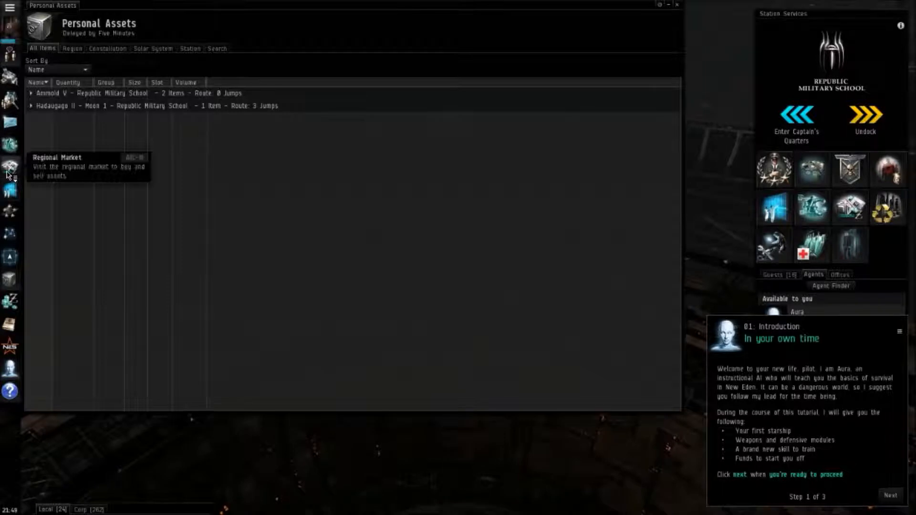
left_click(10, 168)
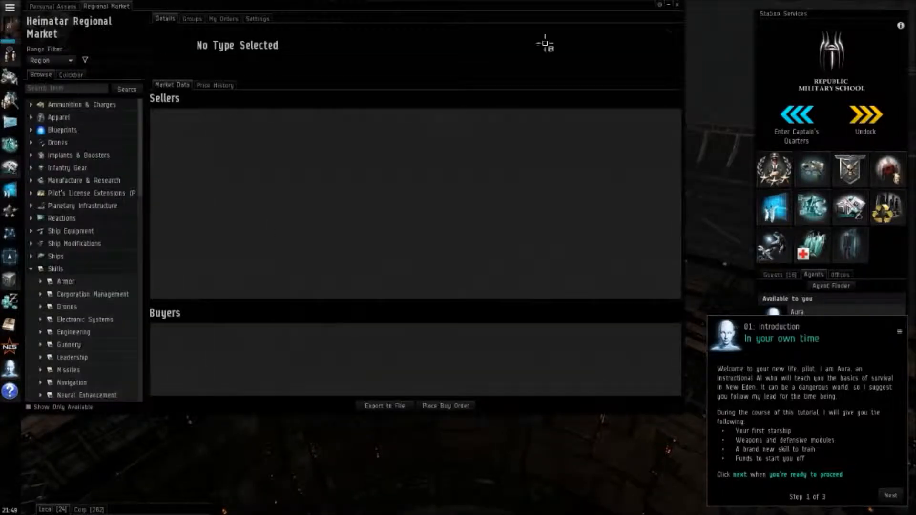
Step: Close the combined assets/market window, then open the Wallet, move it lower, and close it
left_click(676, 5)
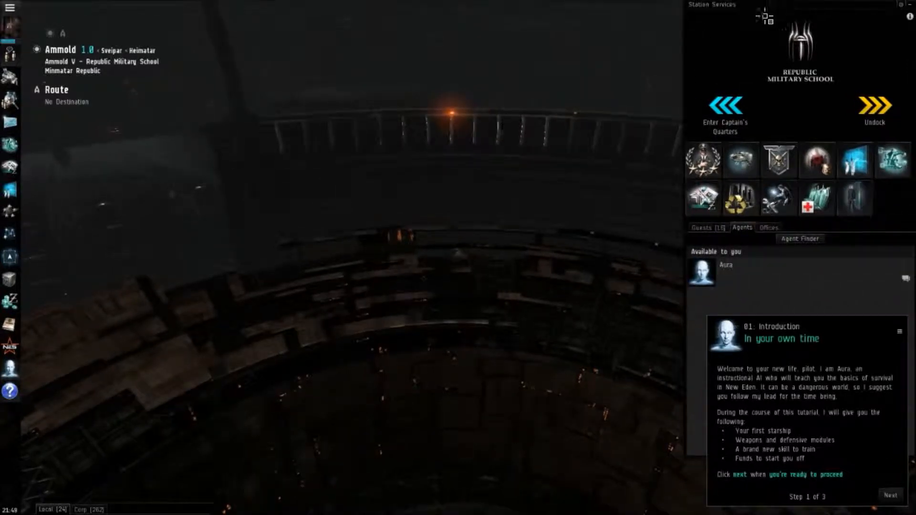
mouse_move(10, 146)
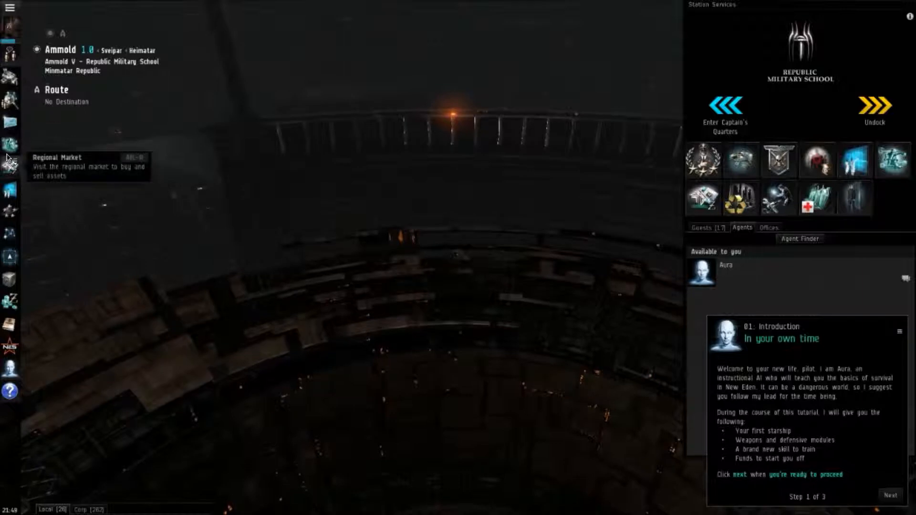
mouse_move(44, 247)
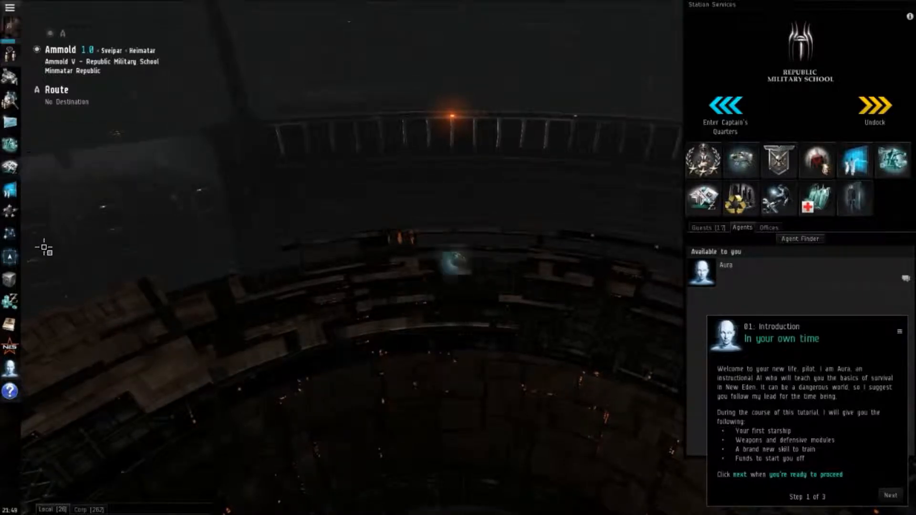
mouse_move(10, 301)
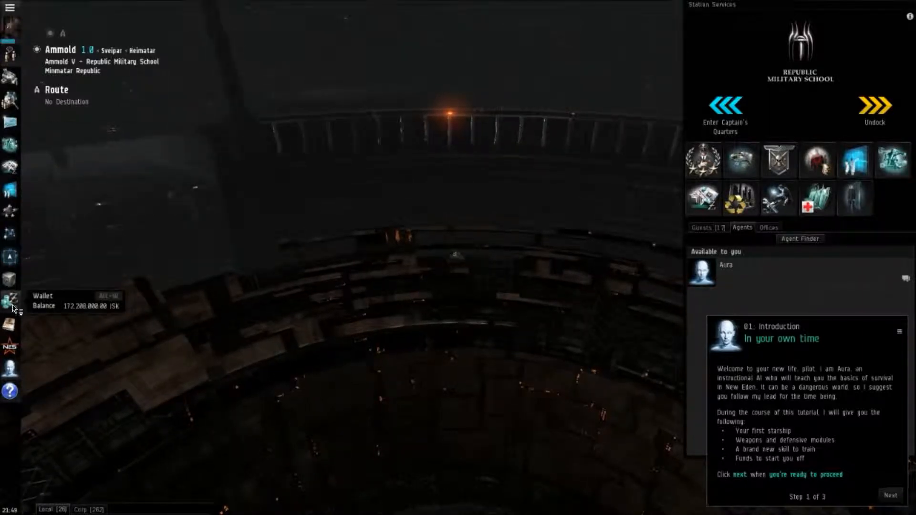
left_click(9, 304)
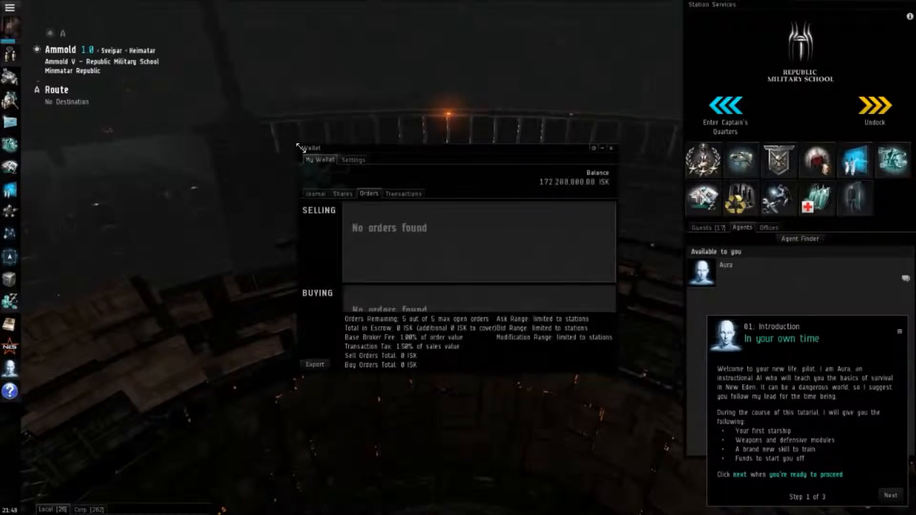
left_click_drag(313, 147, 105, 21)
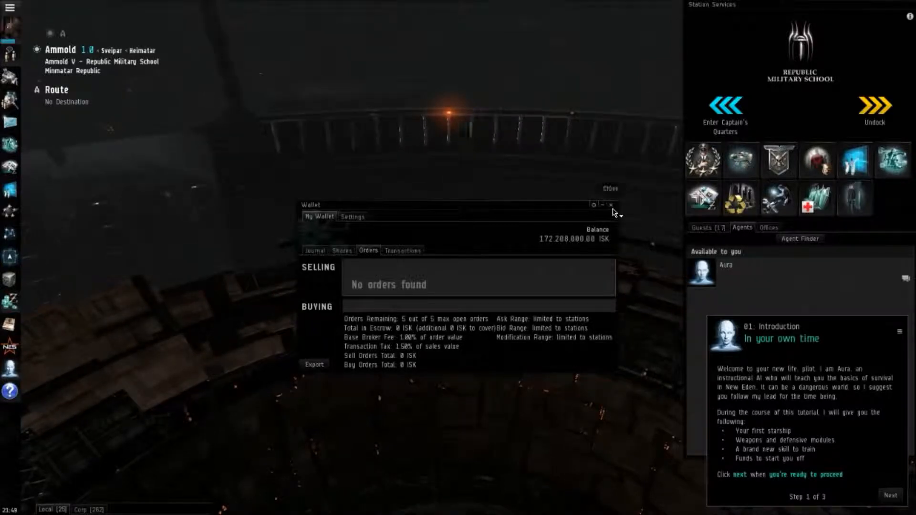
left_click(613, 204)
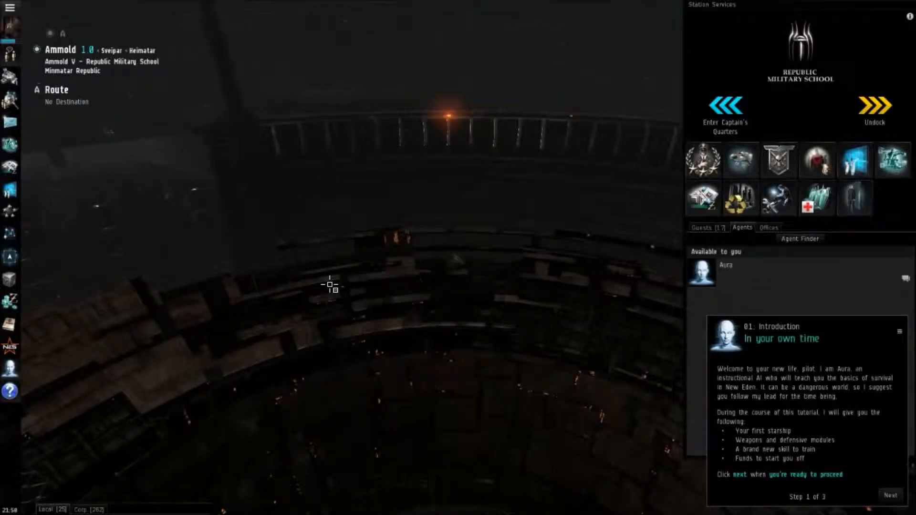